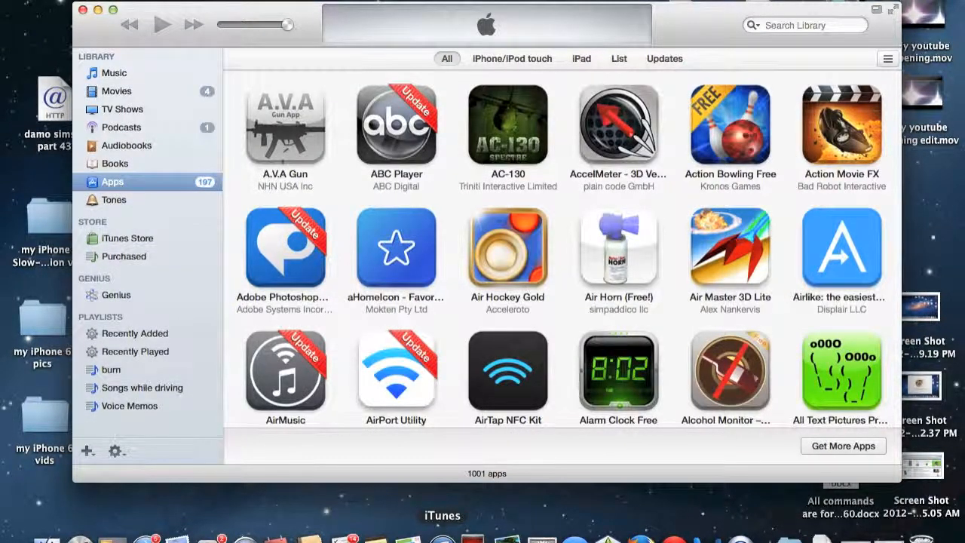
mouse_move(322, 225)
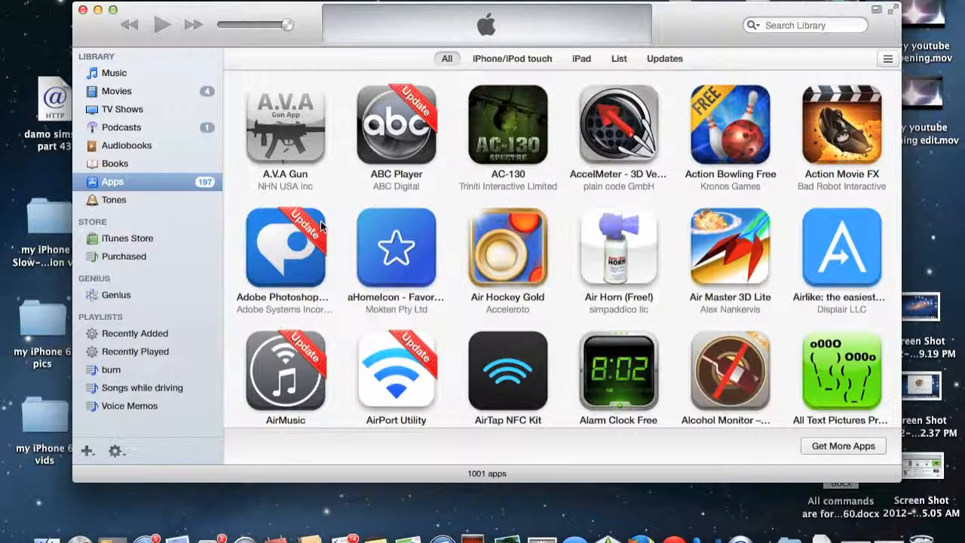
mouse_move(181, 280)
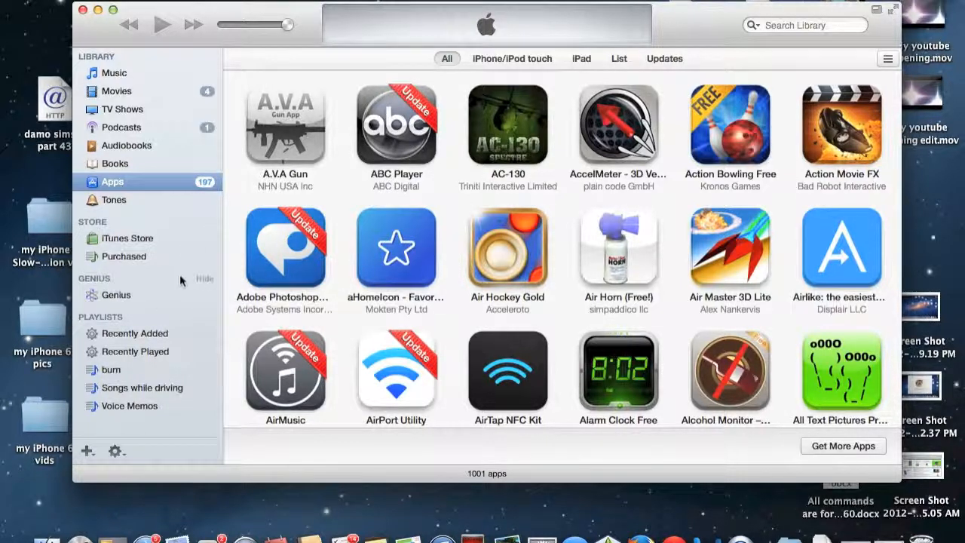
mouse_move(126, 290)
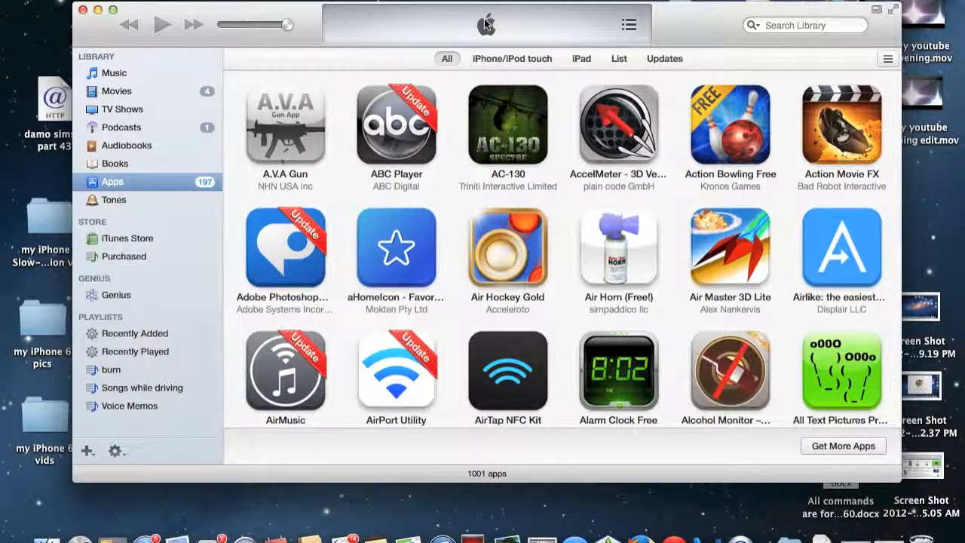
mouse_move(524, 32)
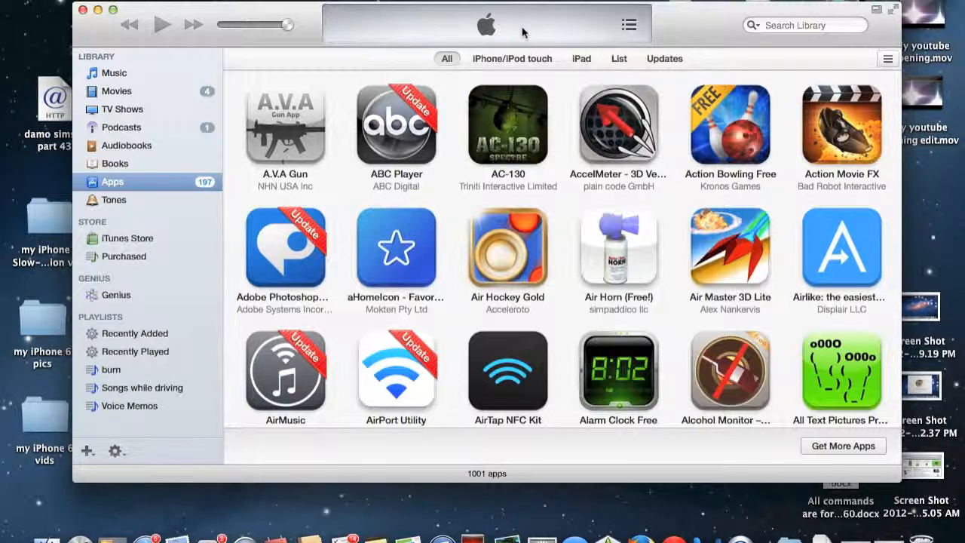
mouse_move(384, 175)
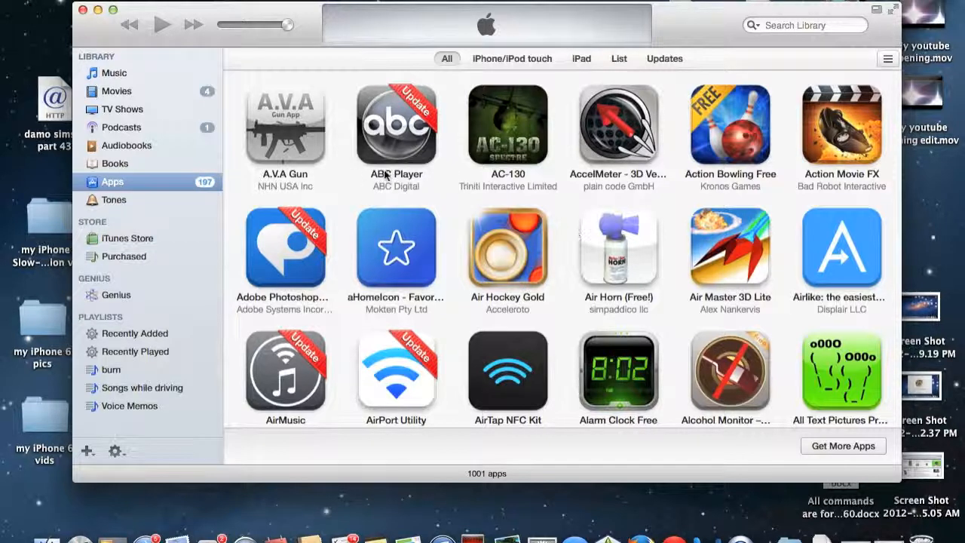
mouse_move(702, 34)
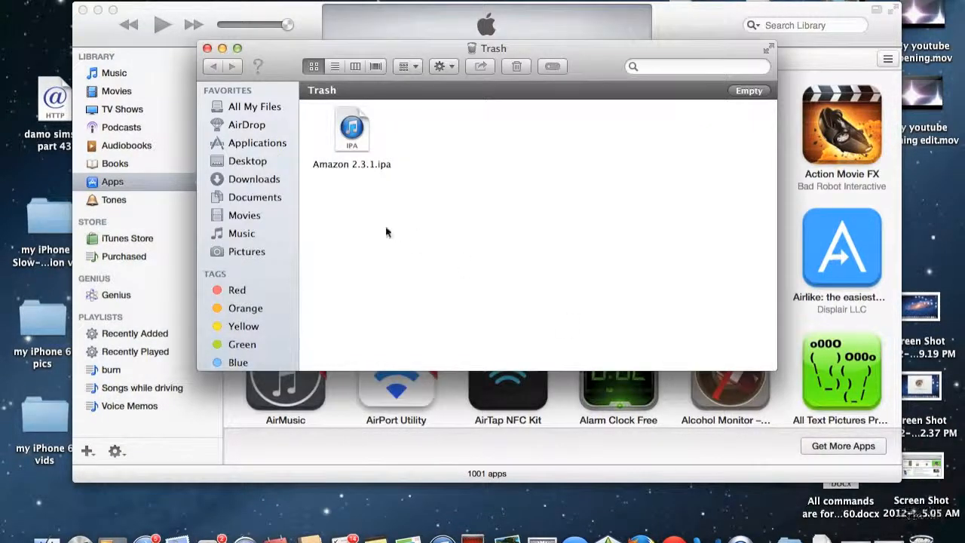
mouse_move(375, 187)
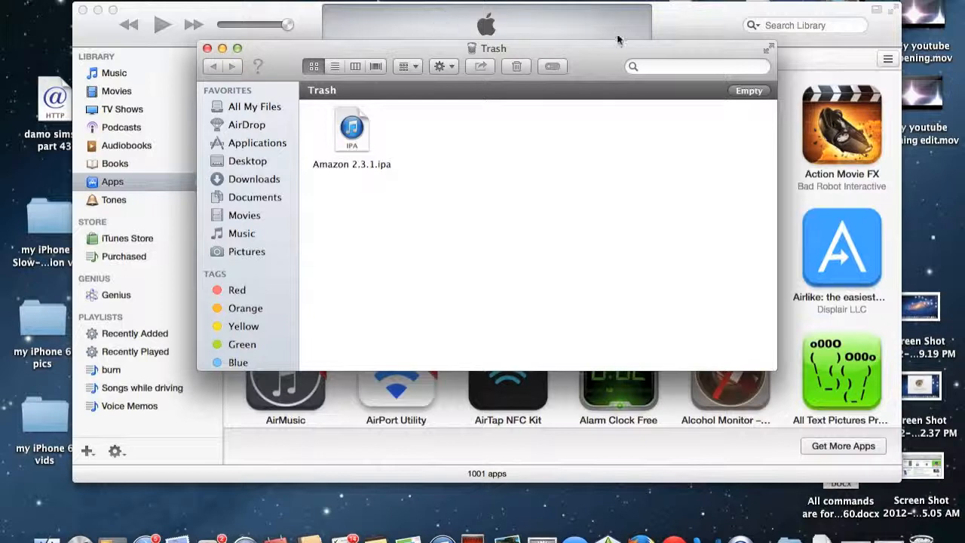
mouse_move(377, 51)
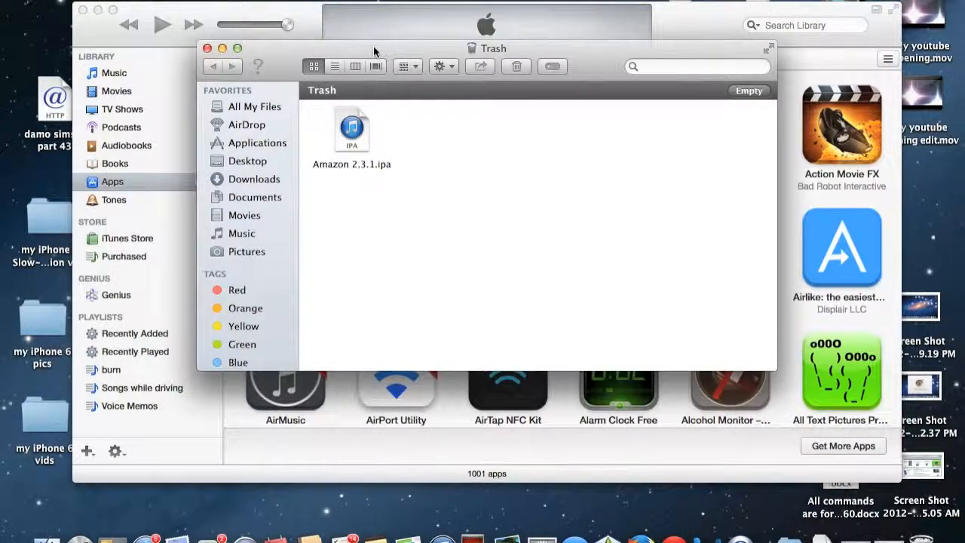
mouse_move(358, 127)
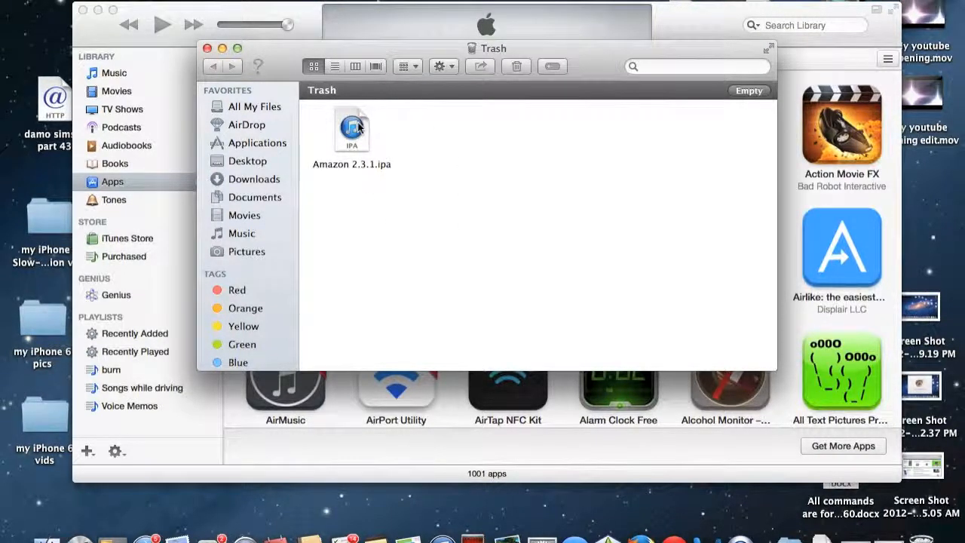
Select Amazon 2.3.1.ipa in the Trash, then move to another Finder location.
click(352, 128)
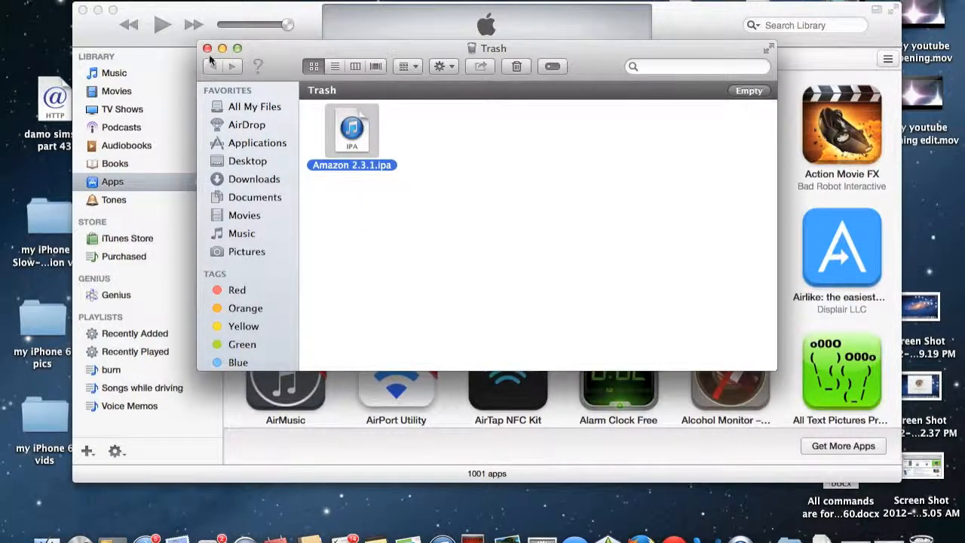
click(207, 49)
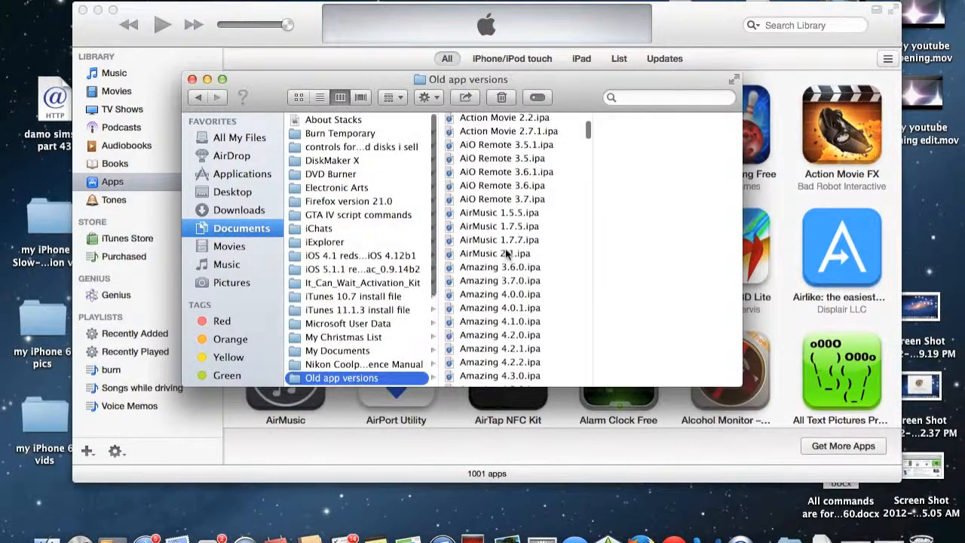
Scroll Old app versions to the CarFinder files and right-click CarFinder 2.1.0.ipa.
scroll(down, 3)
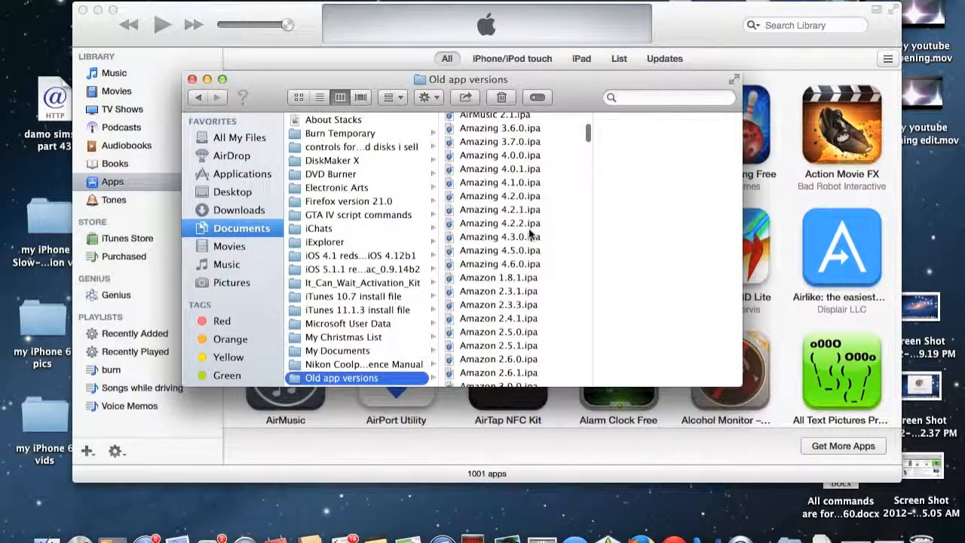
scroll(down, 3)
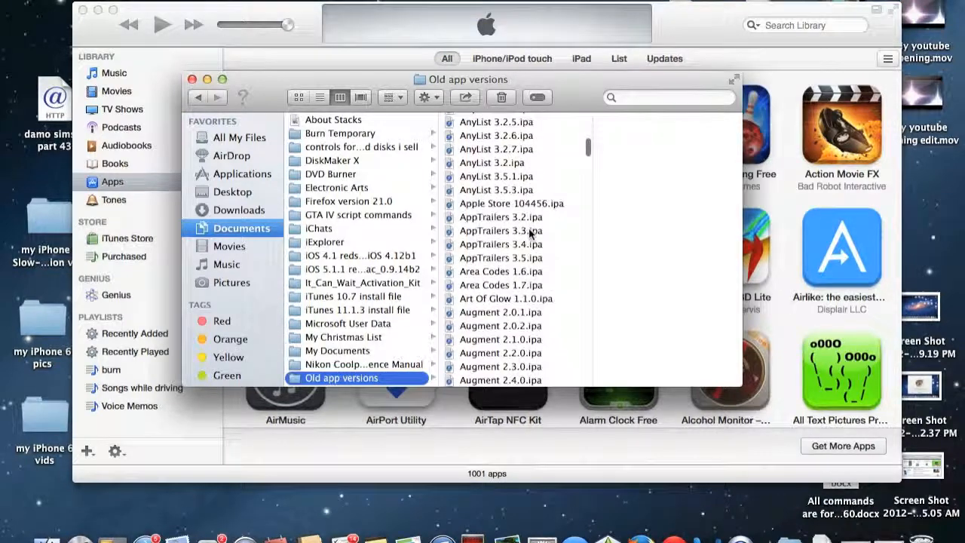
scroll(down, 3)
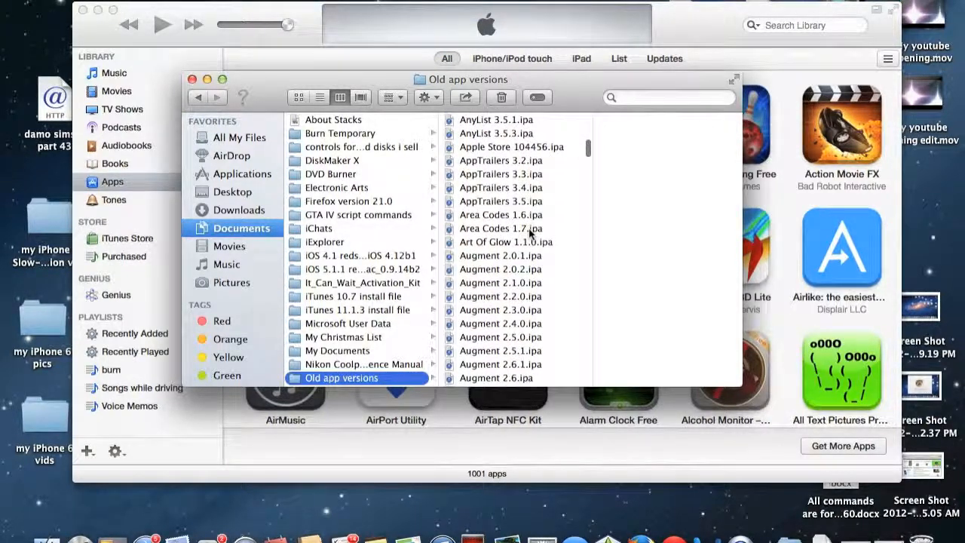
scroll(down, 3)
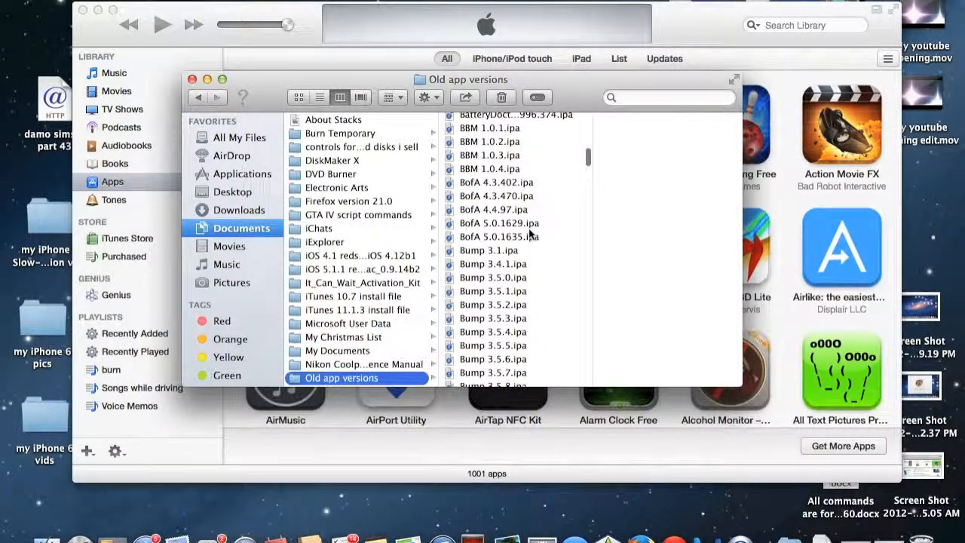
scroll(down, 3)
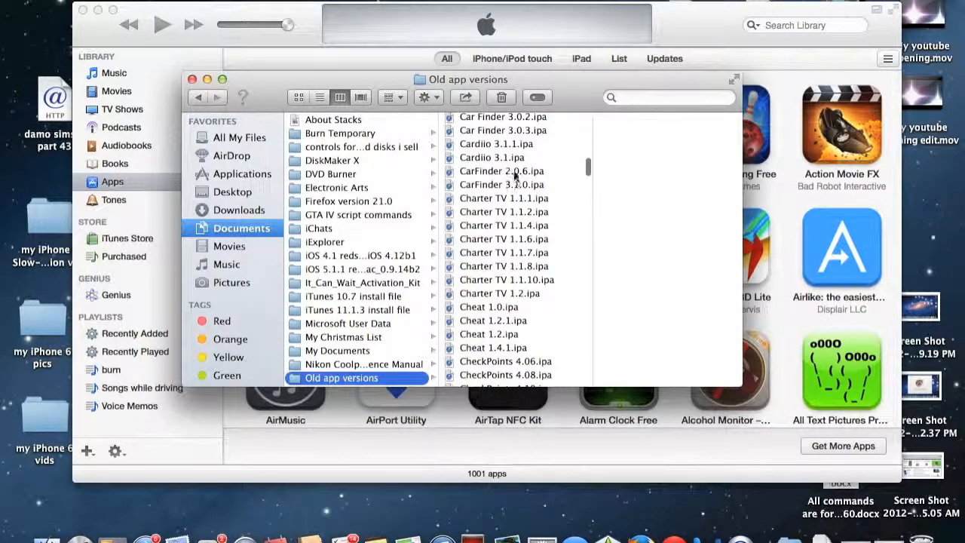
click(490, 201)
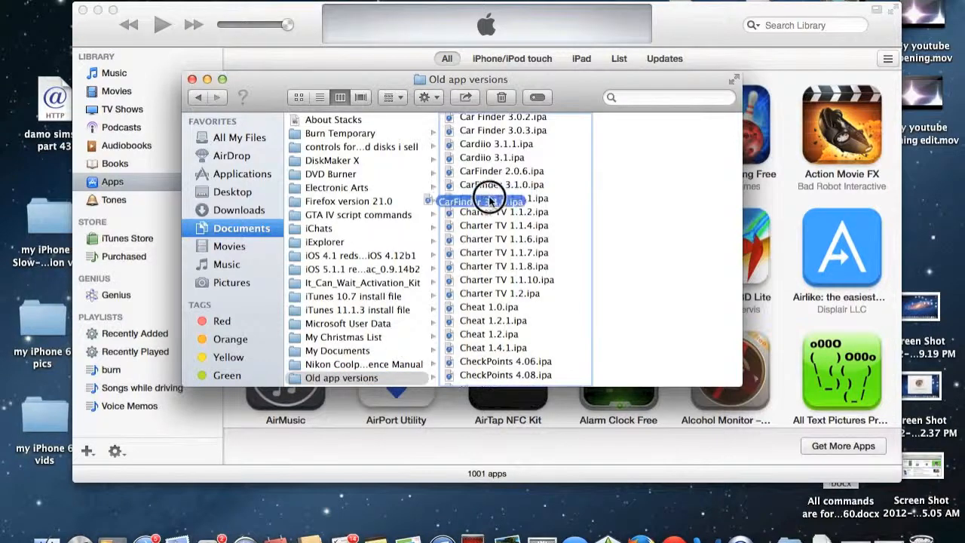
right_click(486, 198)
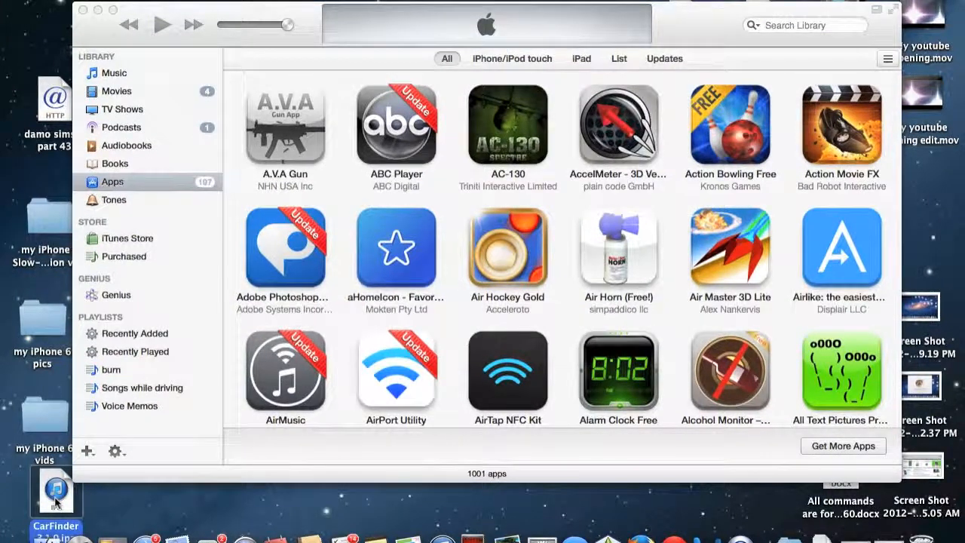
Drag CarFinder 2.1.0.ipa into the iTunes library and confirm replacing the newer version.
drag(57, 490, 140, 189)
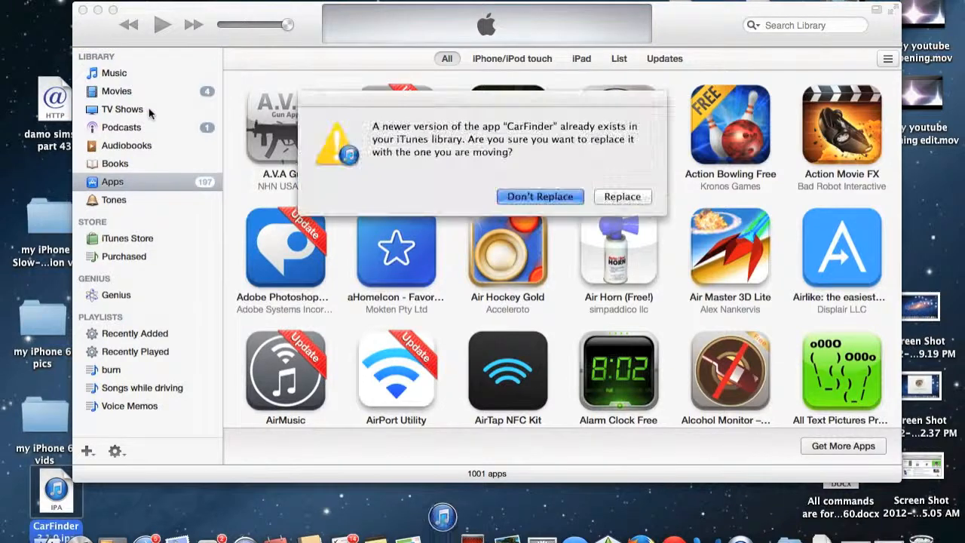
mouse_move(405, 169)
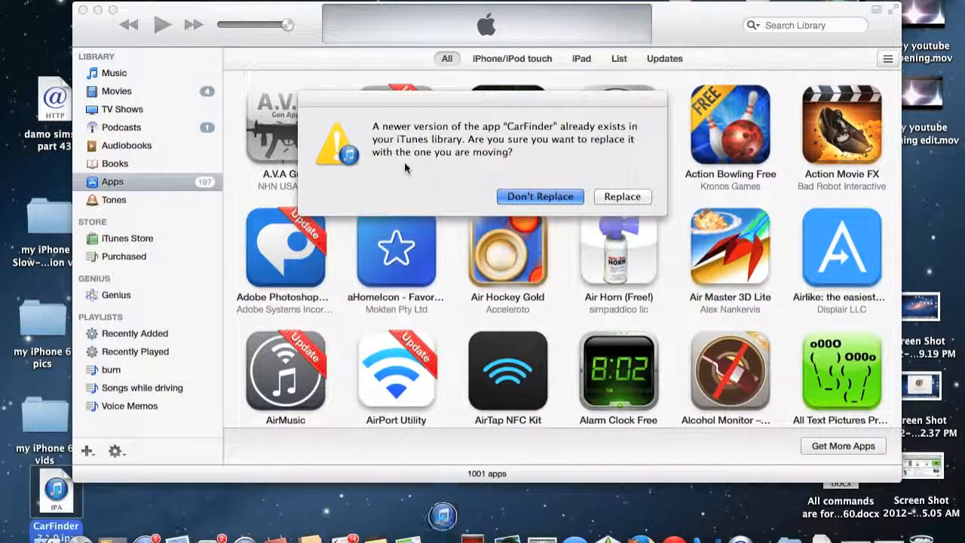
mouse_move(503, 139)
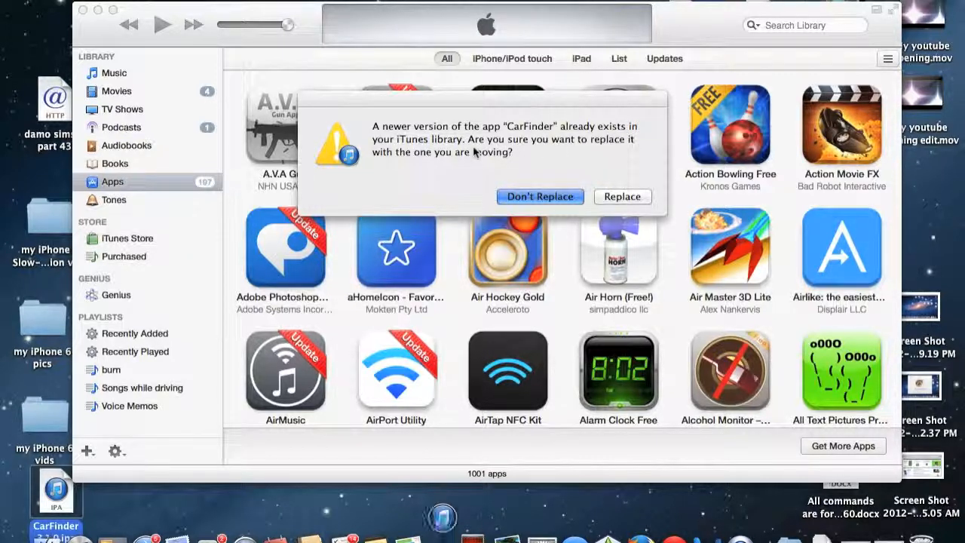
mouse_move(607, 196)
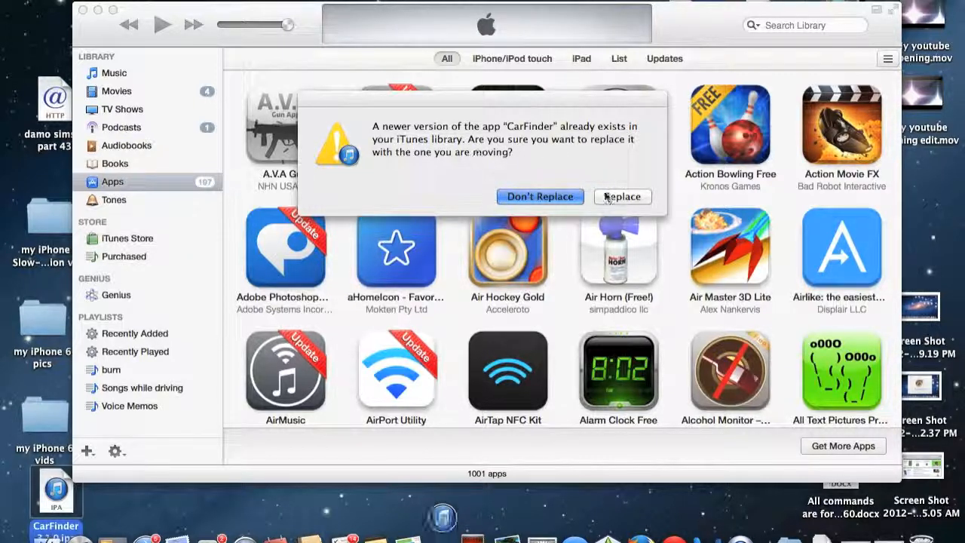
mouse_move(650, 164)
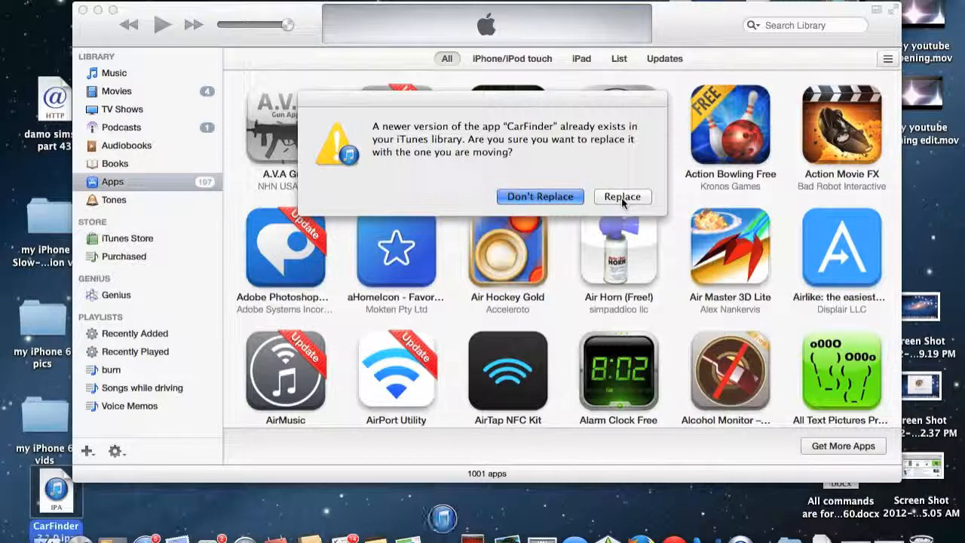
click(622, 197)
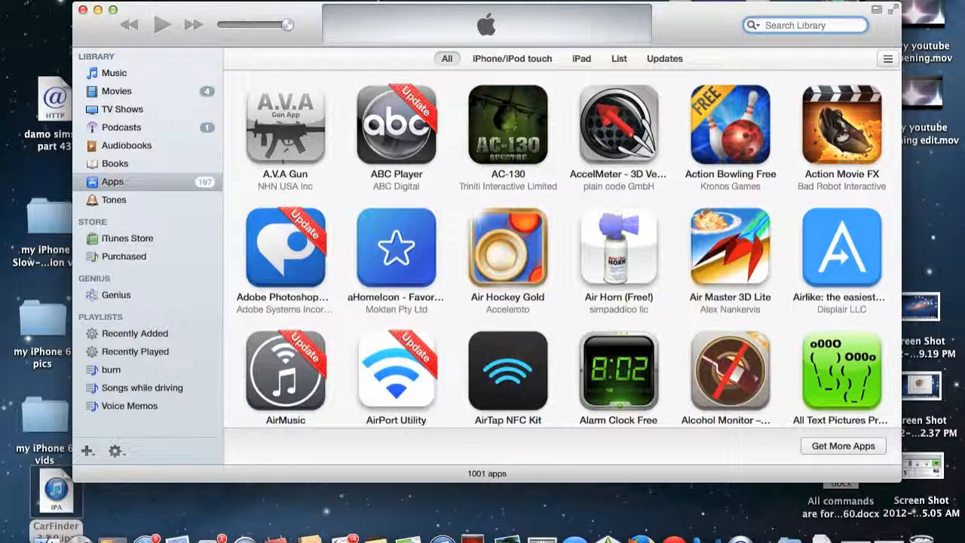
Search the library for 'car' then 'fin' to find the Find Your Car app.
text(car)
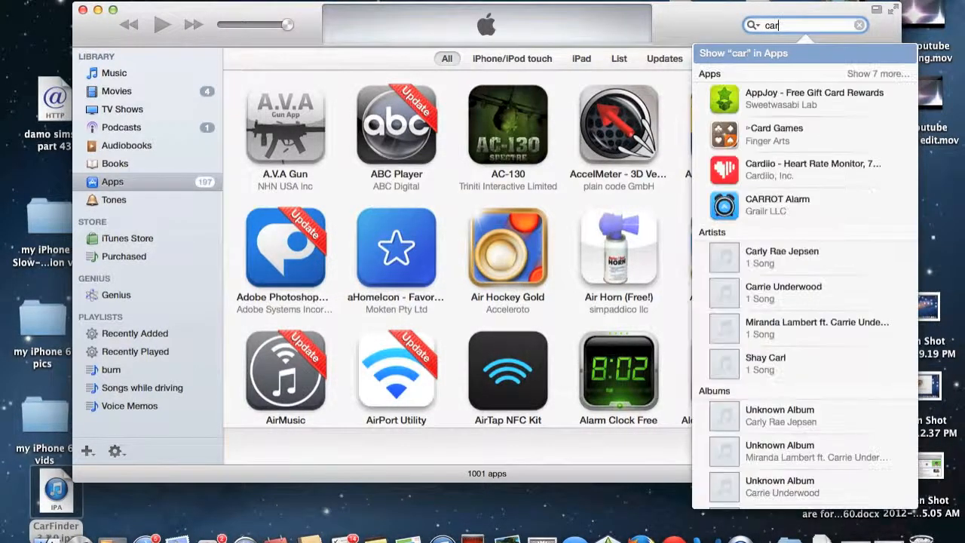
text(fin)
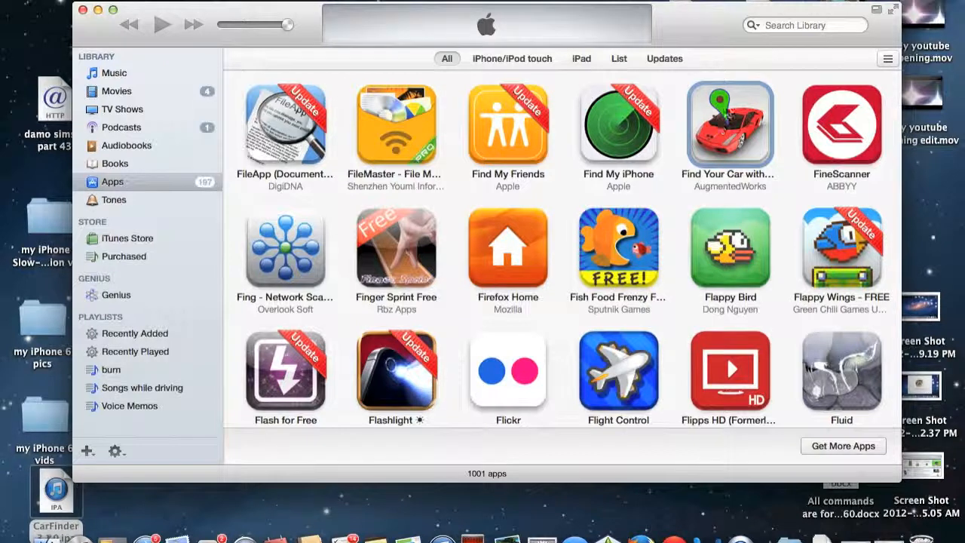
mouse_move(735, 203)
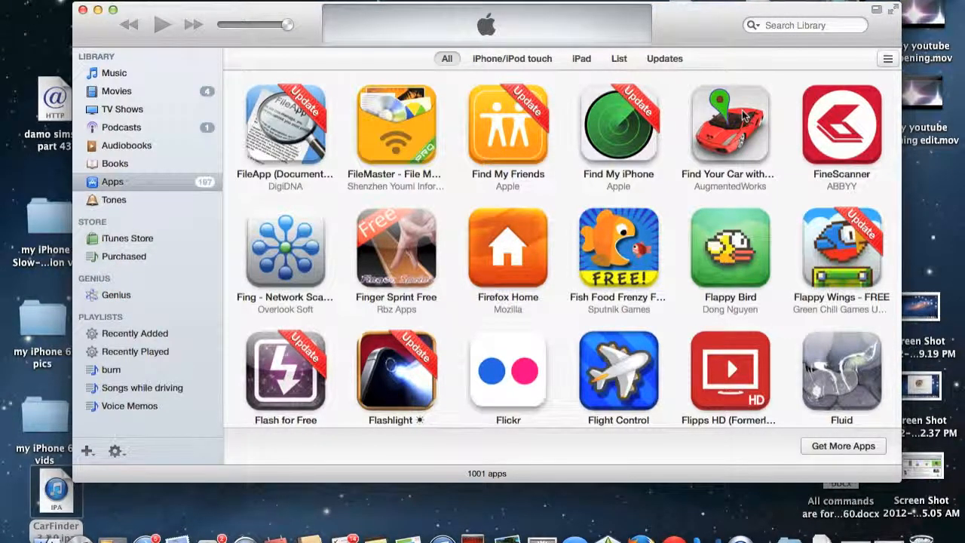
mouse_move(573, 226)
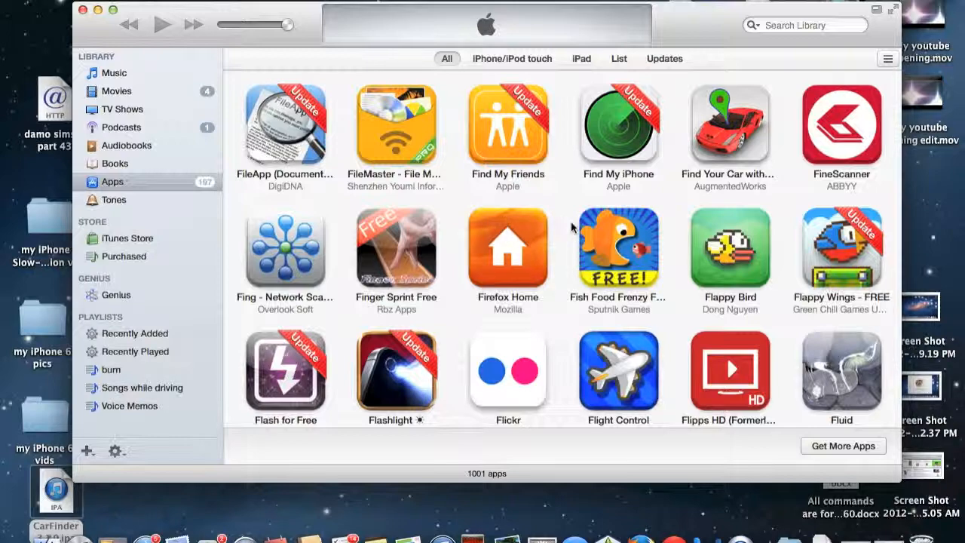
scroll(down, 3)
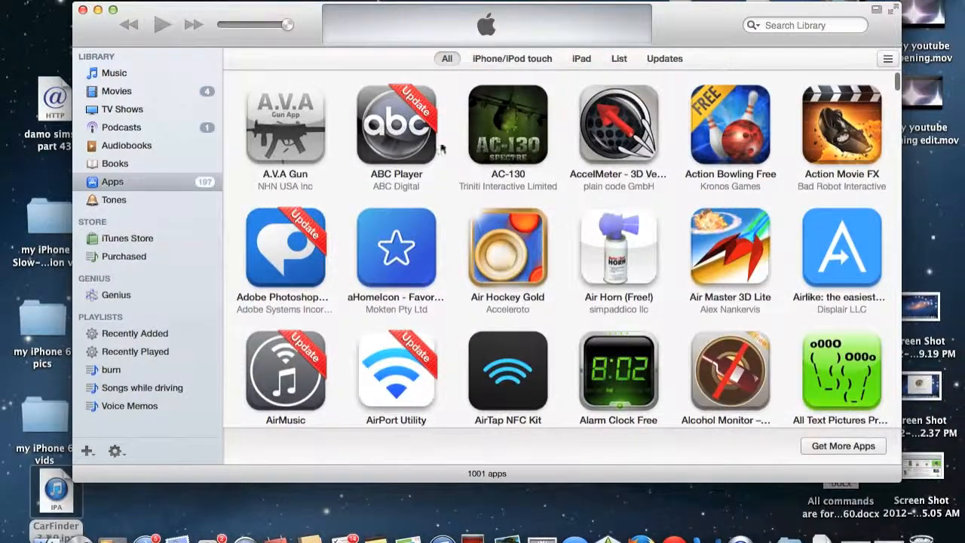
mouse_move(573, 342)
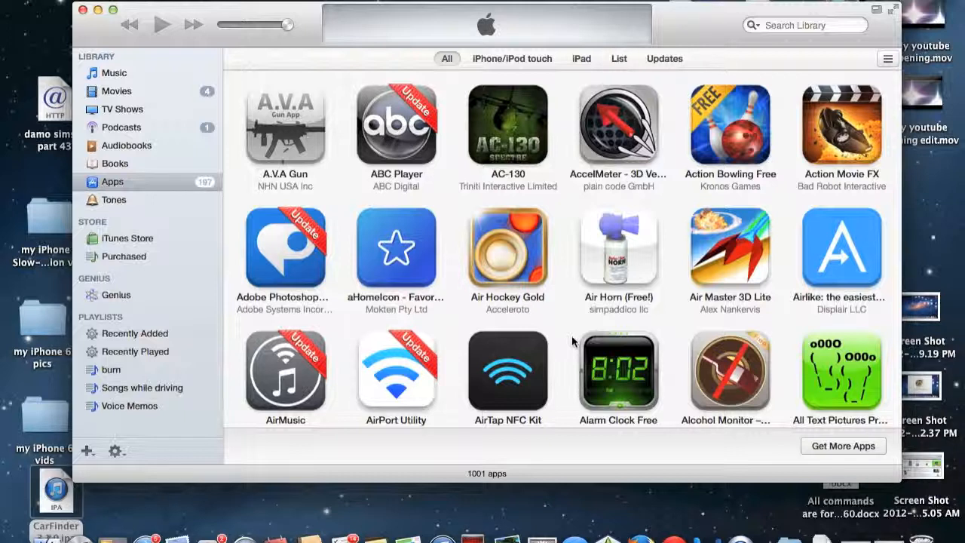
mouse_move(569, 237)
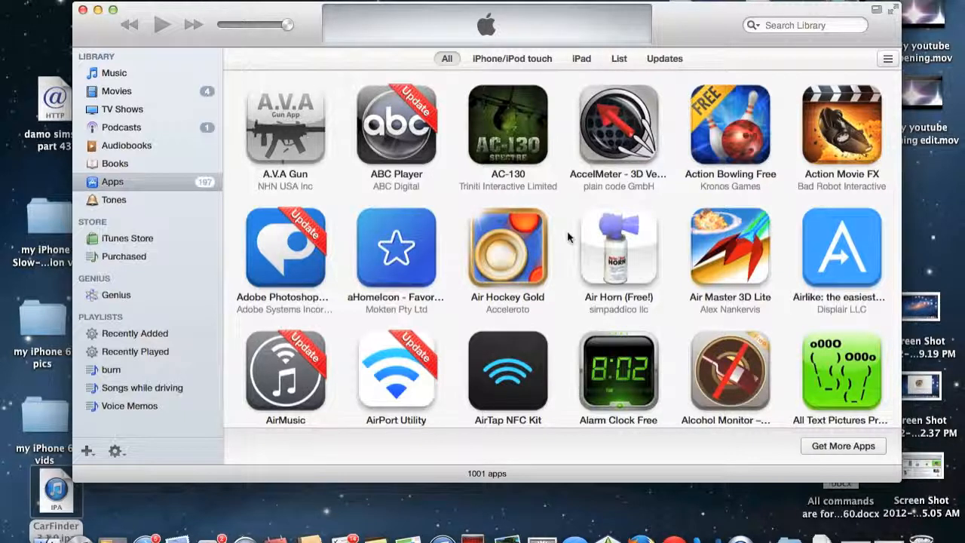
mouse_move(593, 238)
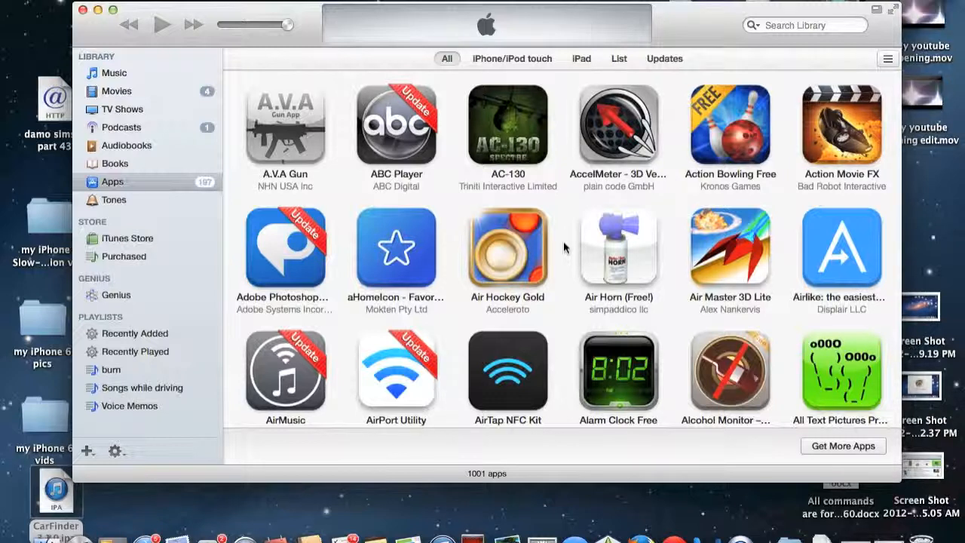
mouse_move(550, 136)
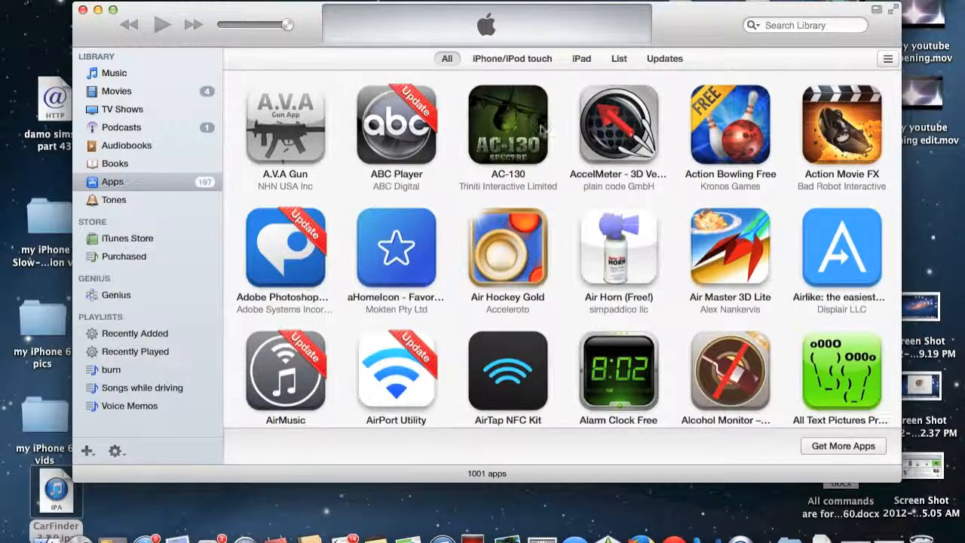
mouse_move(561, 127)
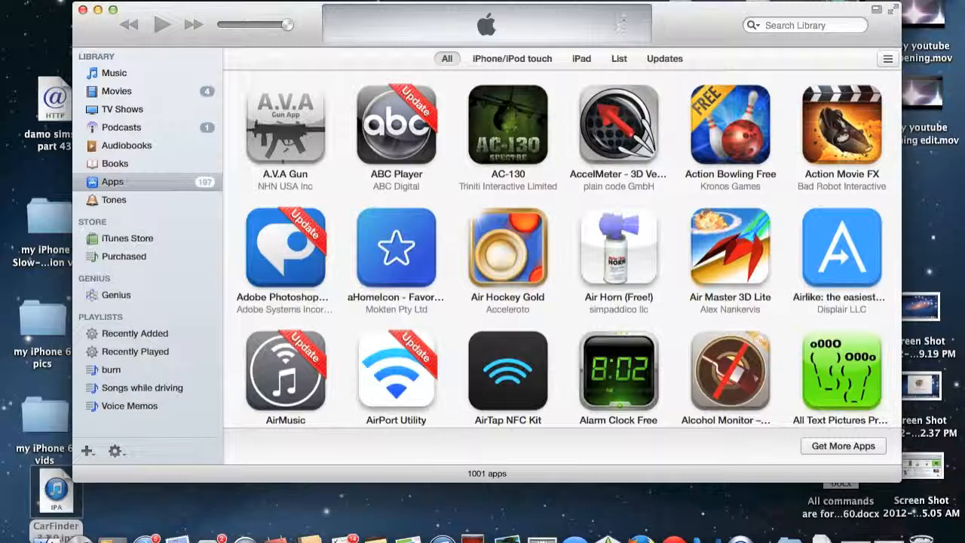
mouse_move(684, 30)
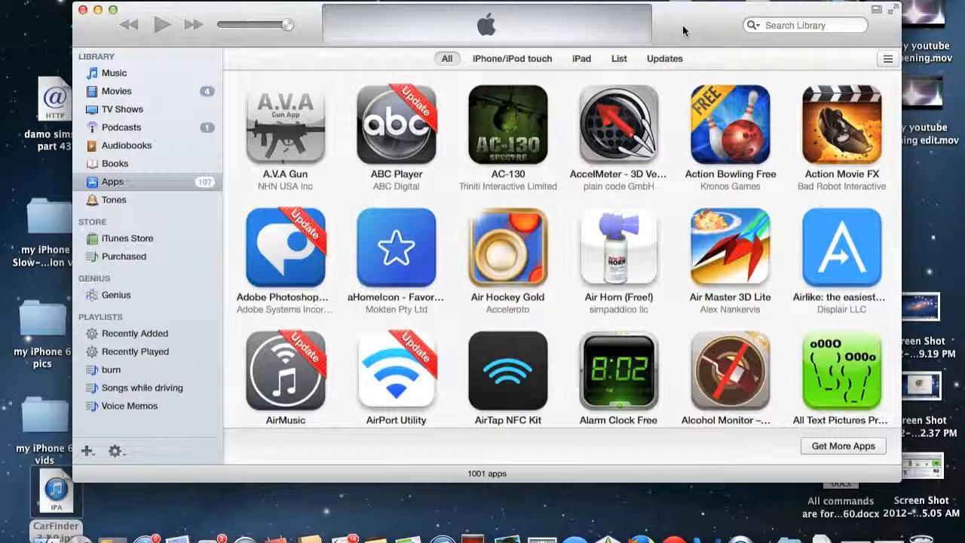